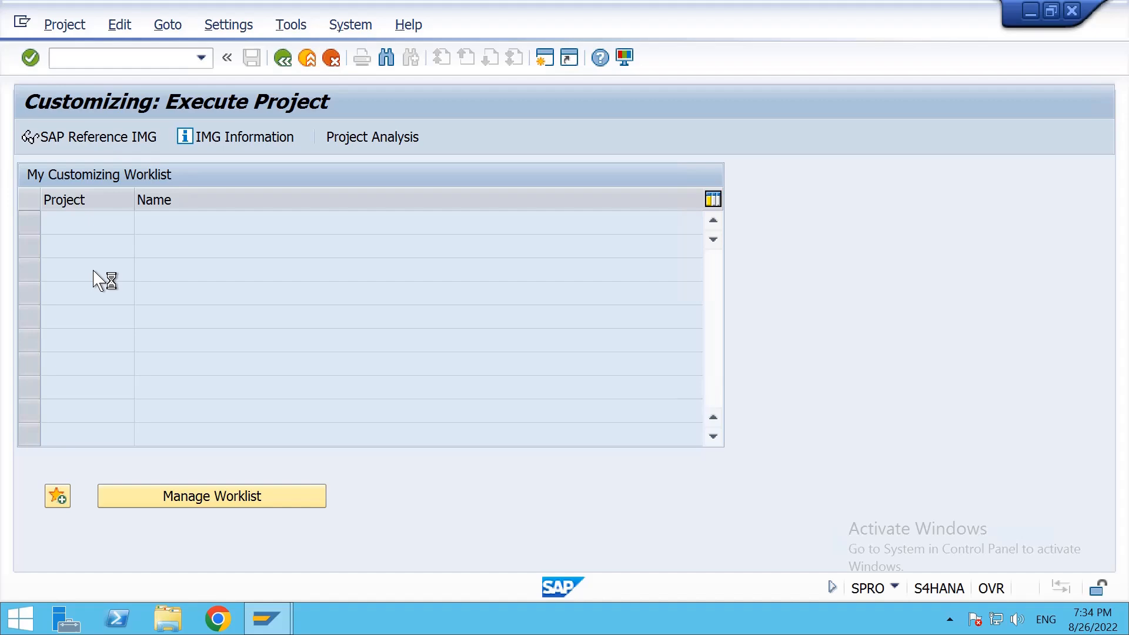
Navigate the Reference IMG to Enterprise Structure > Definition > Logistics - General for plant definition
{"action": "left_click", "coordinate": [89, 137]}
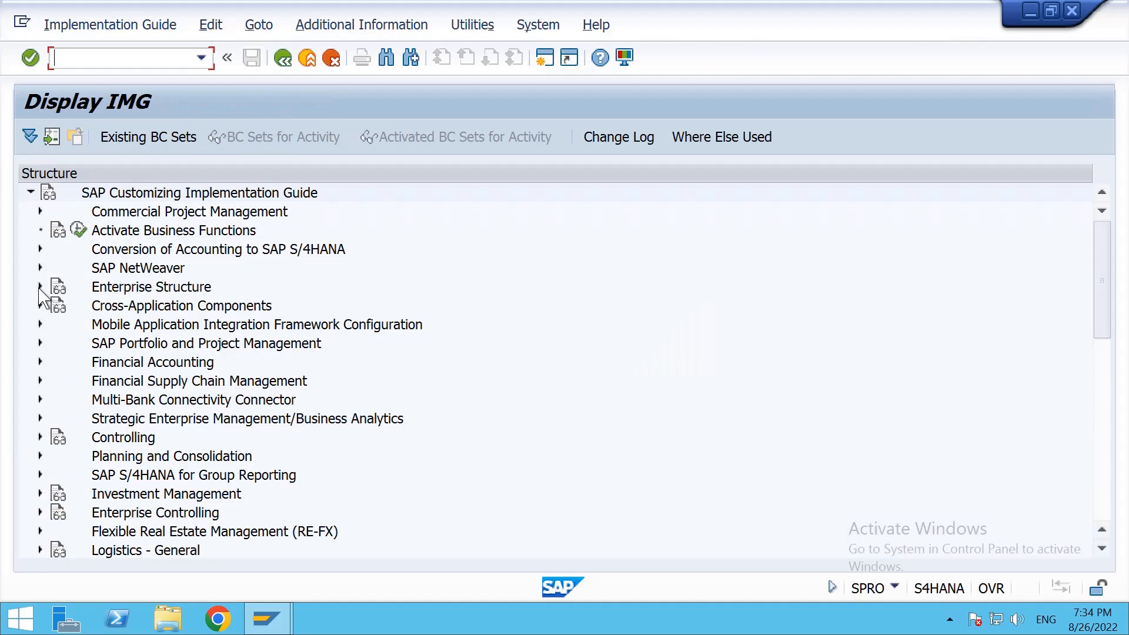
{"action": "left_click", "coordinate": [41, 287]}
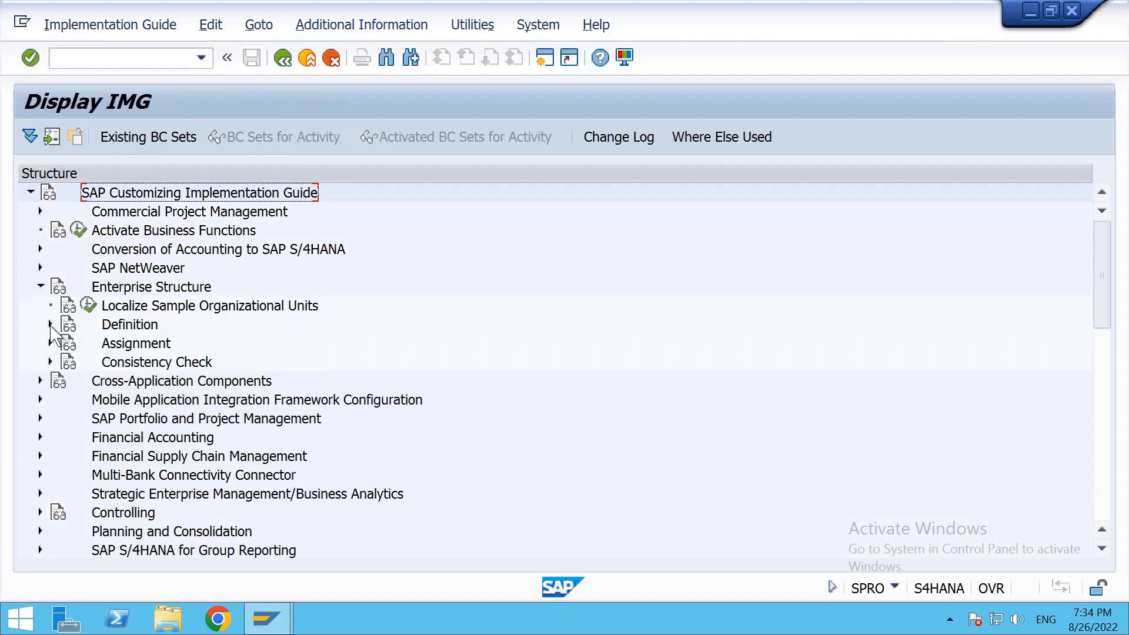
{"action": "left_click", "coordinate": [50, 325]}
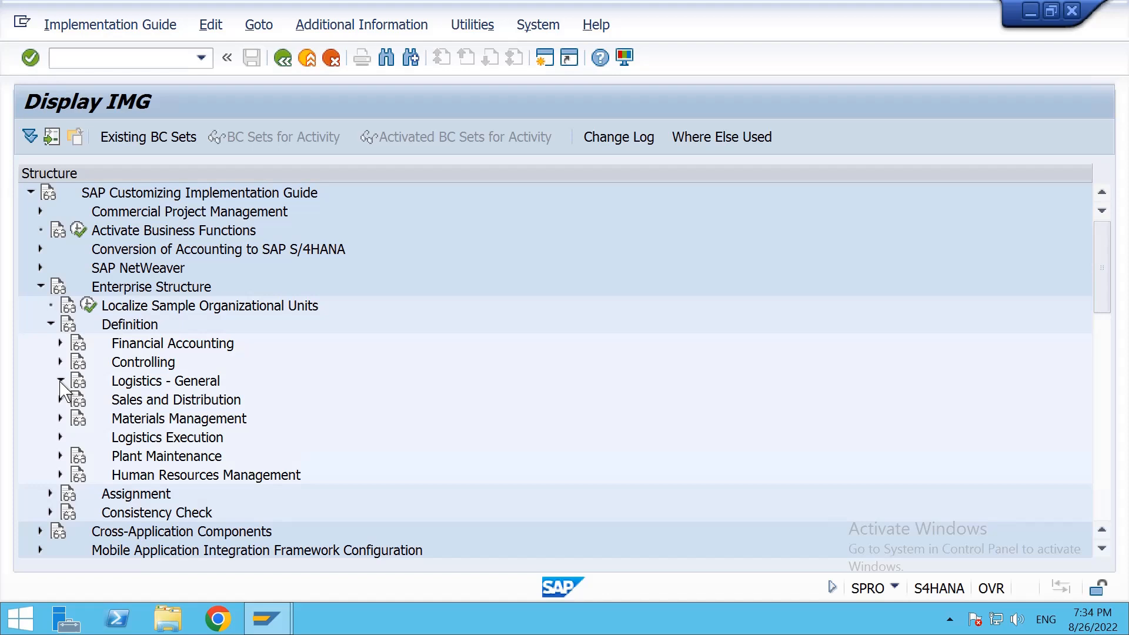
{"action": "left_click", "coordinate": [61, 381]}
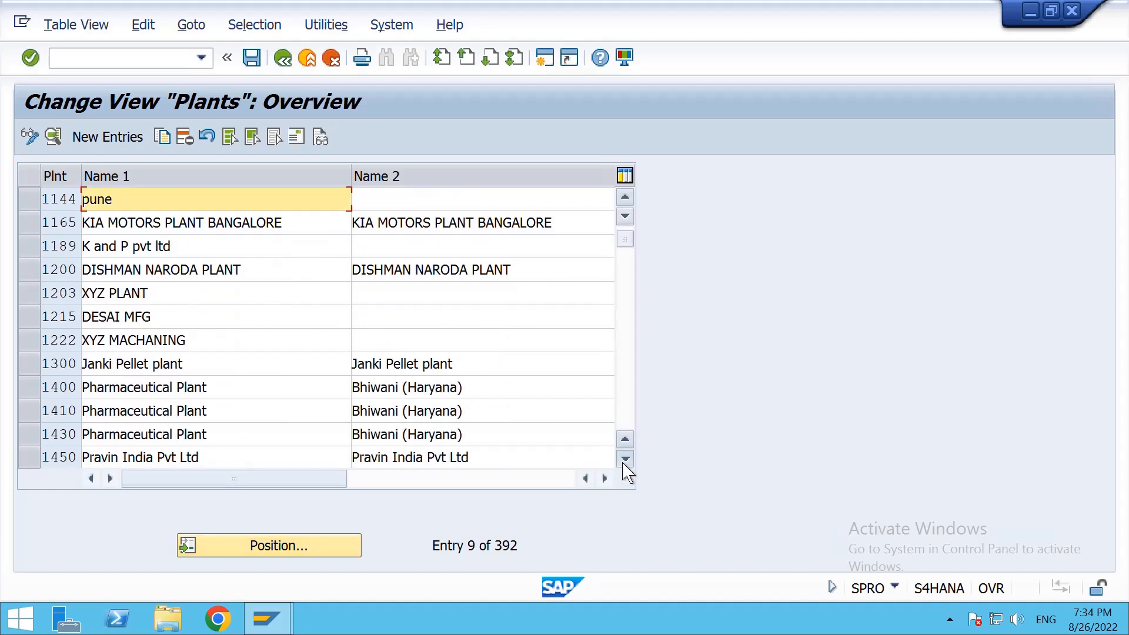
Copy plant 1710 as a template into a new plant entry
{"action": "left_click", "coordinate": [624, 460]}
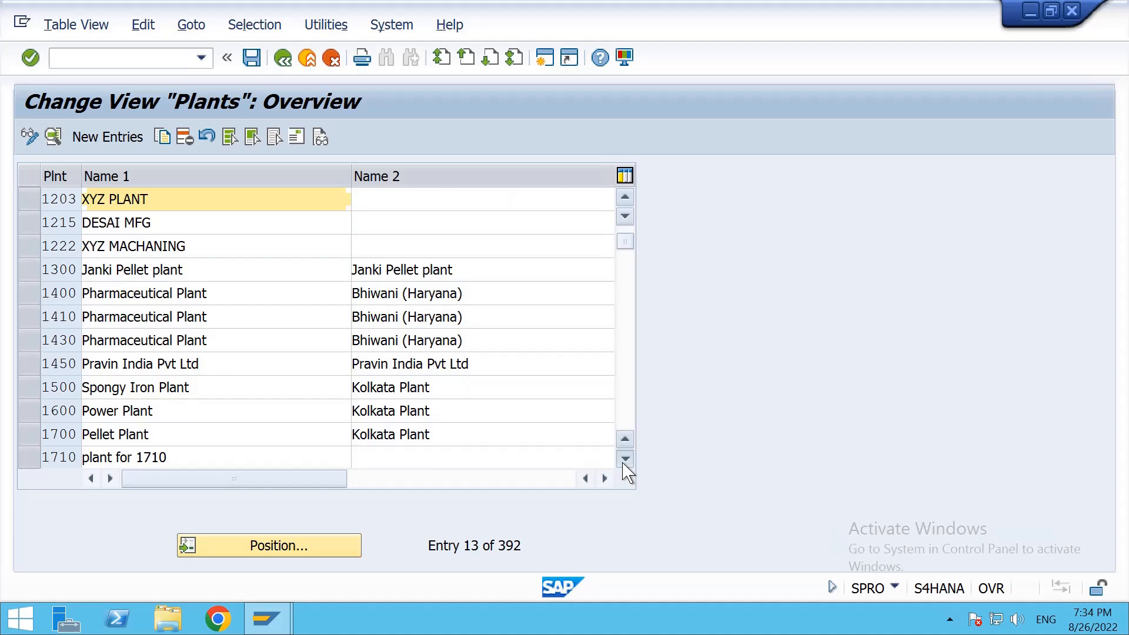
{"action": "left_click", "coordinate": [623, 459]}
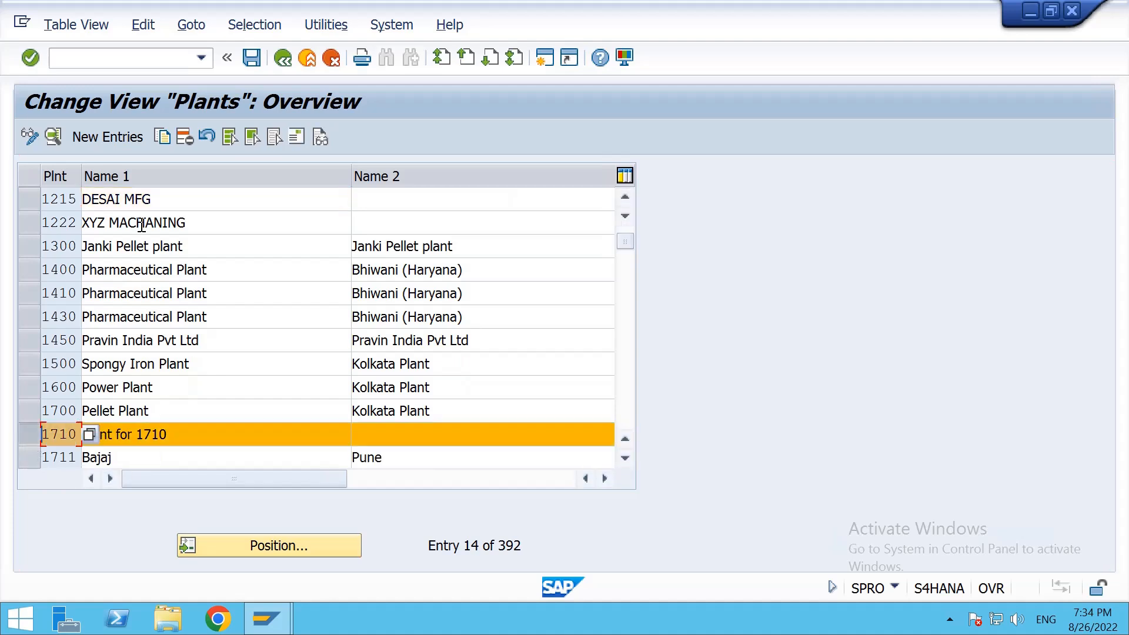
{"action": "double_click", "coordinate": [129, 434]}
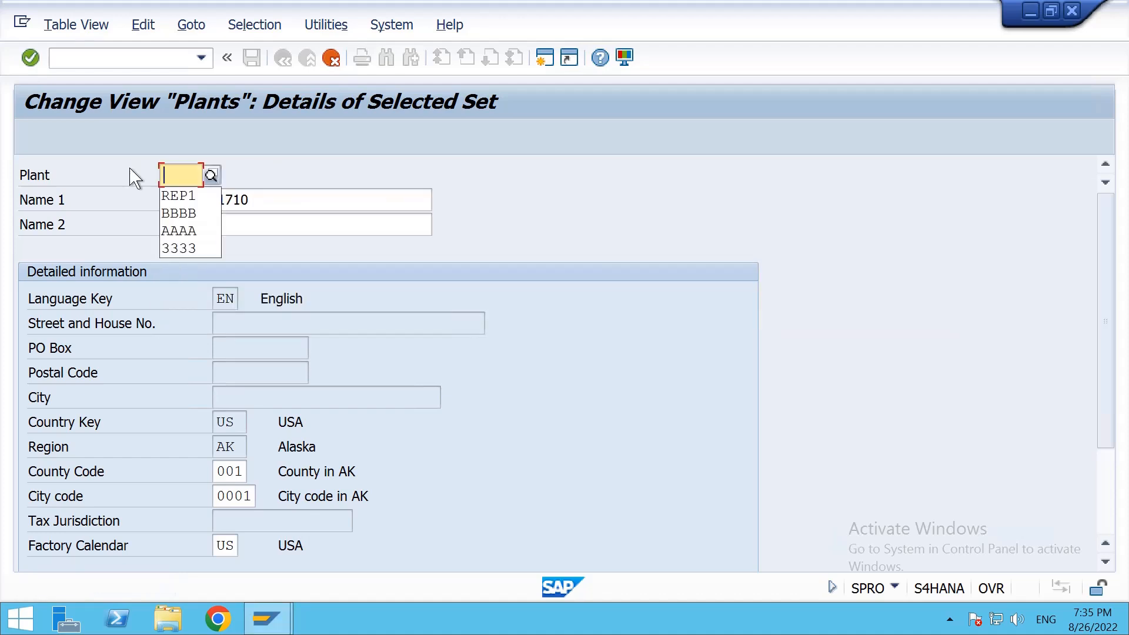
Give the new plant code REP1 with Name 1 and Name 2 'Reliance plant1'
{"action": "left_click", "coordinate": [179, 195]}
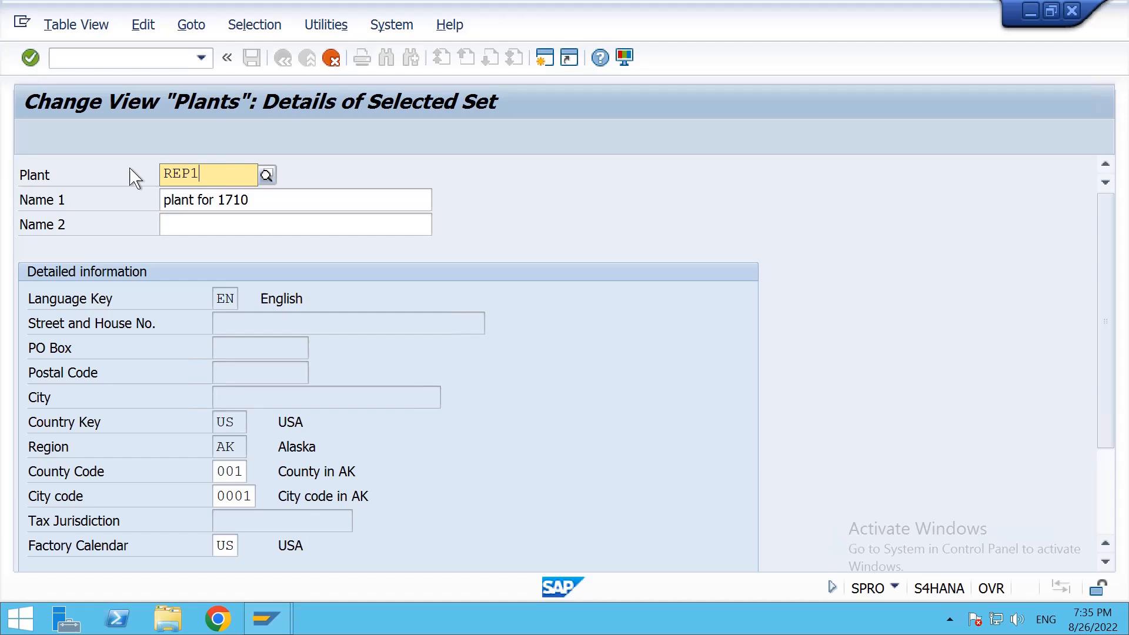
{"action": "left_click", "coordinate": [295, 224]}
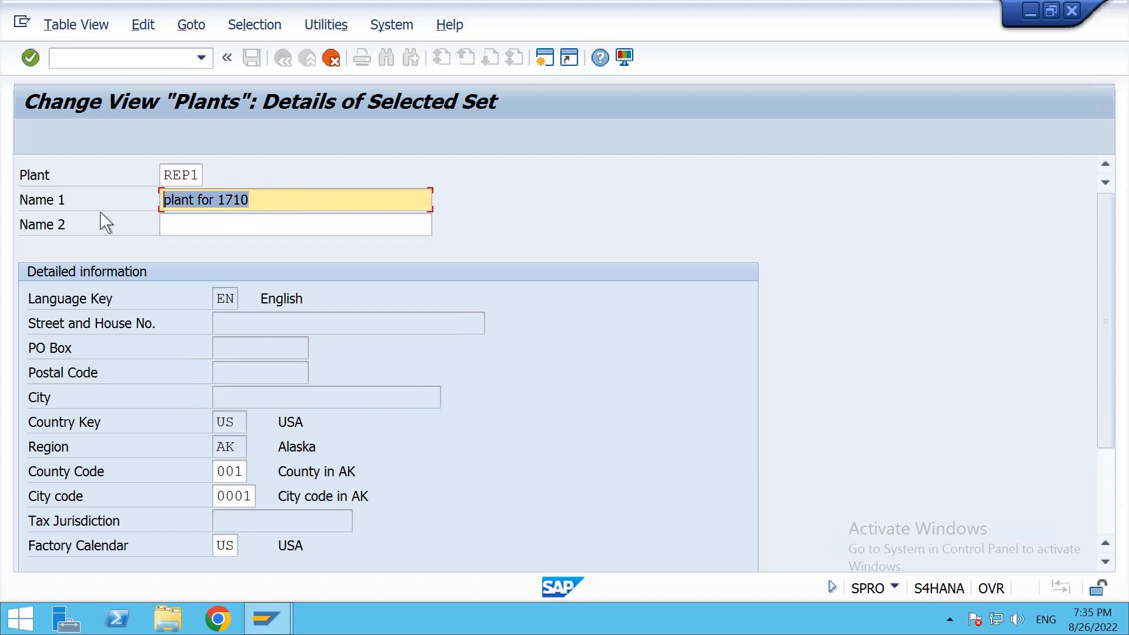
{"action": "type", "text": "Reliance plant1"}
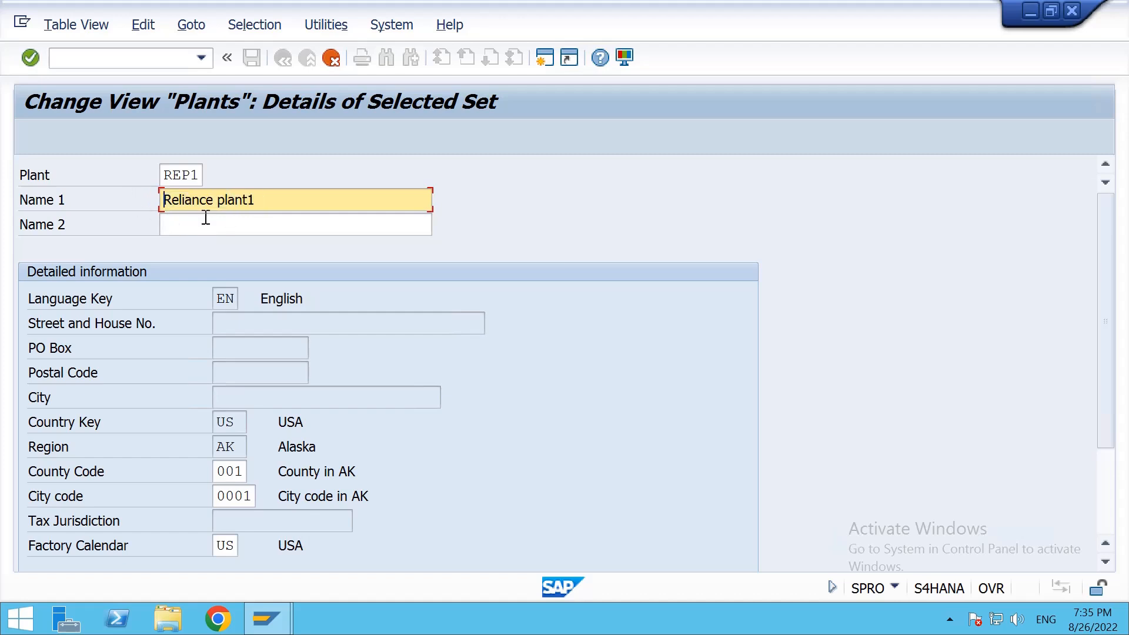
{"action": "type", "text": "Reliance plant1"}
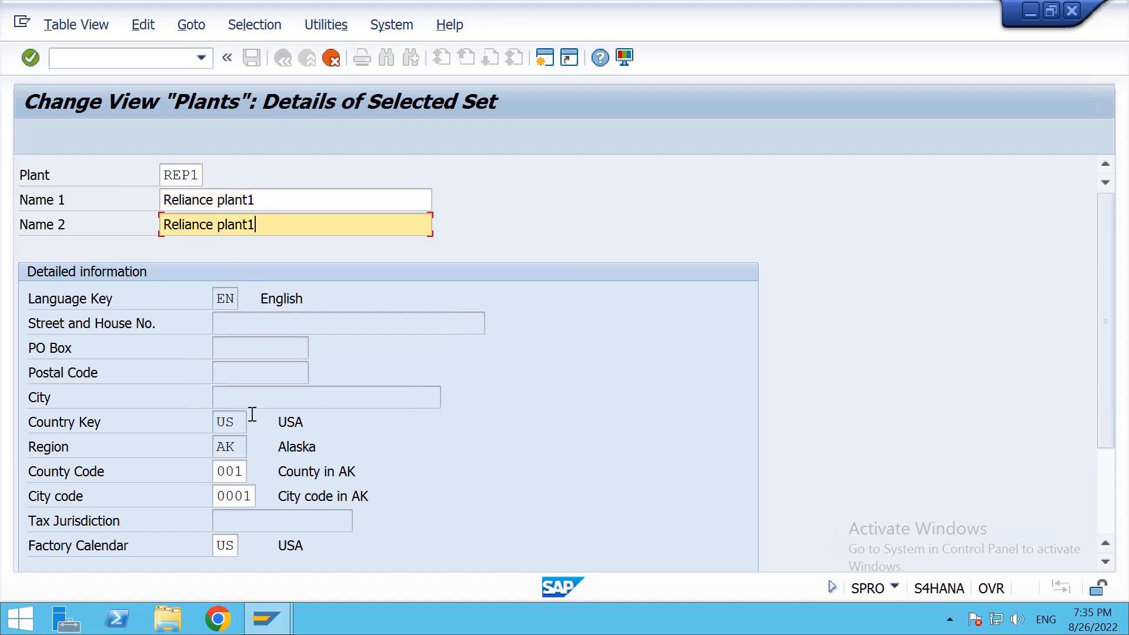
{"action": "mouse_move", "coordinate": [241, 505]}
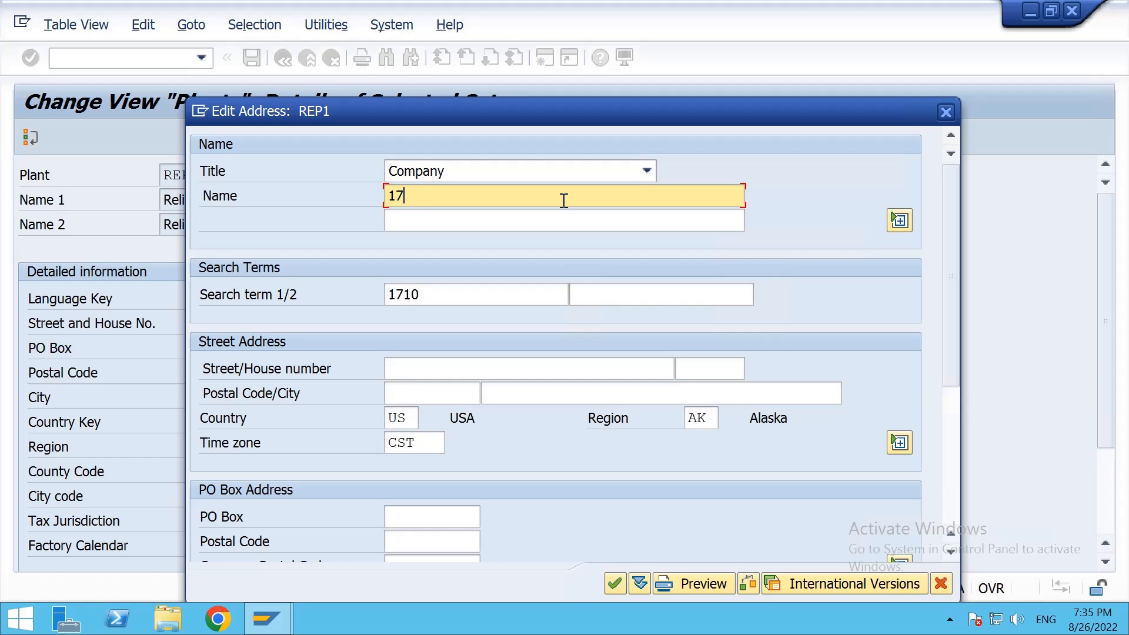
Set the address title to Plant, name 'Reliance plant' and a new search term
{"action": "left_click", "coordinate": [646, 170]}
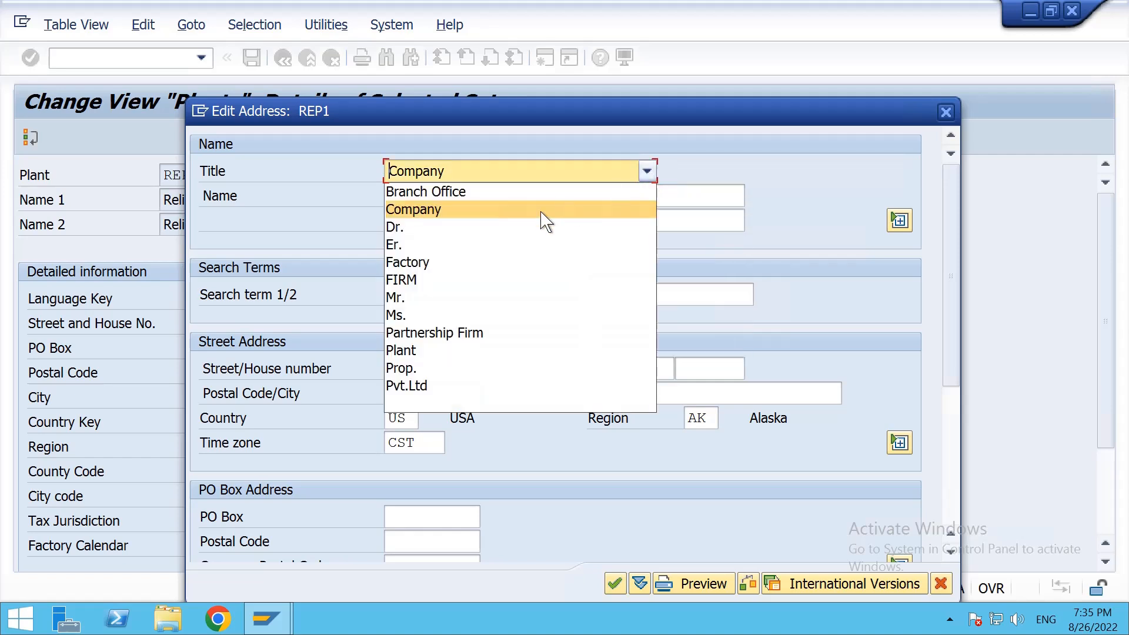
{"action": "mouse_move", "coordinate": [450, 351]}
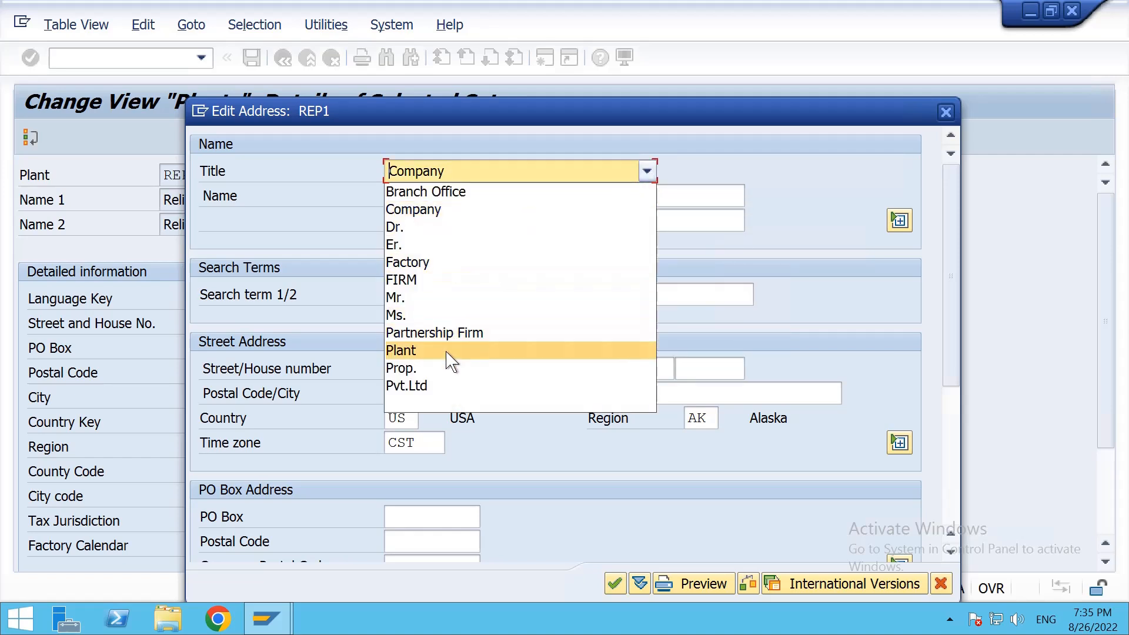
{"action": "left_click", "coordinate": [402, 351]}
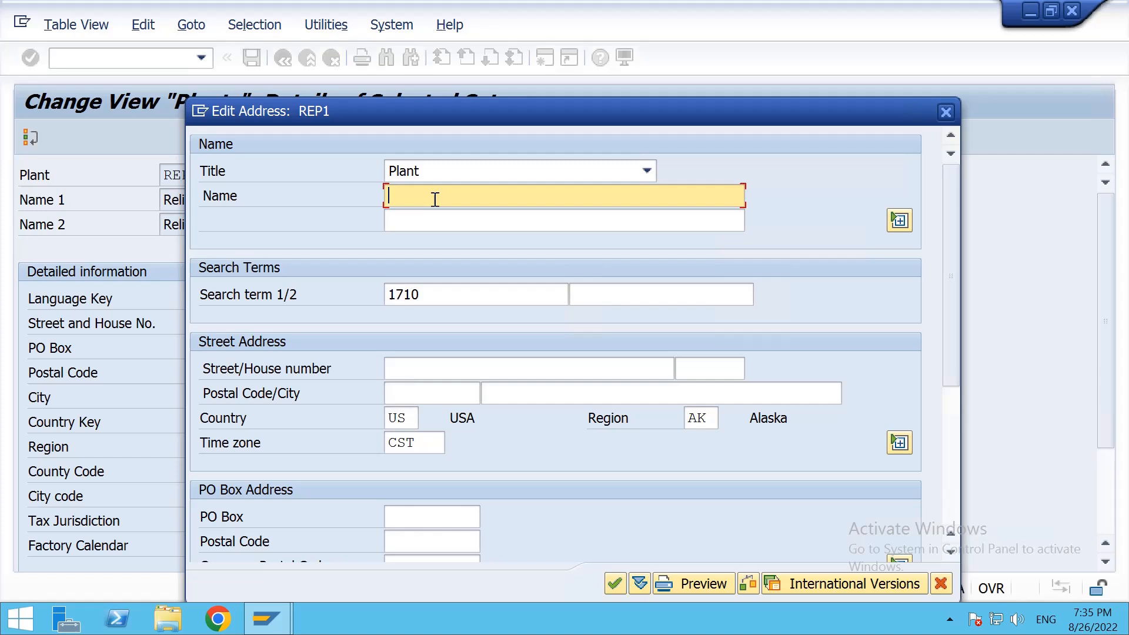
{"action": "type", "text": "Re"}
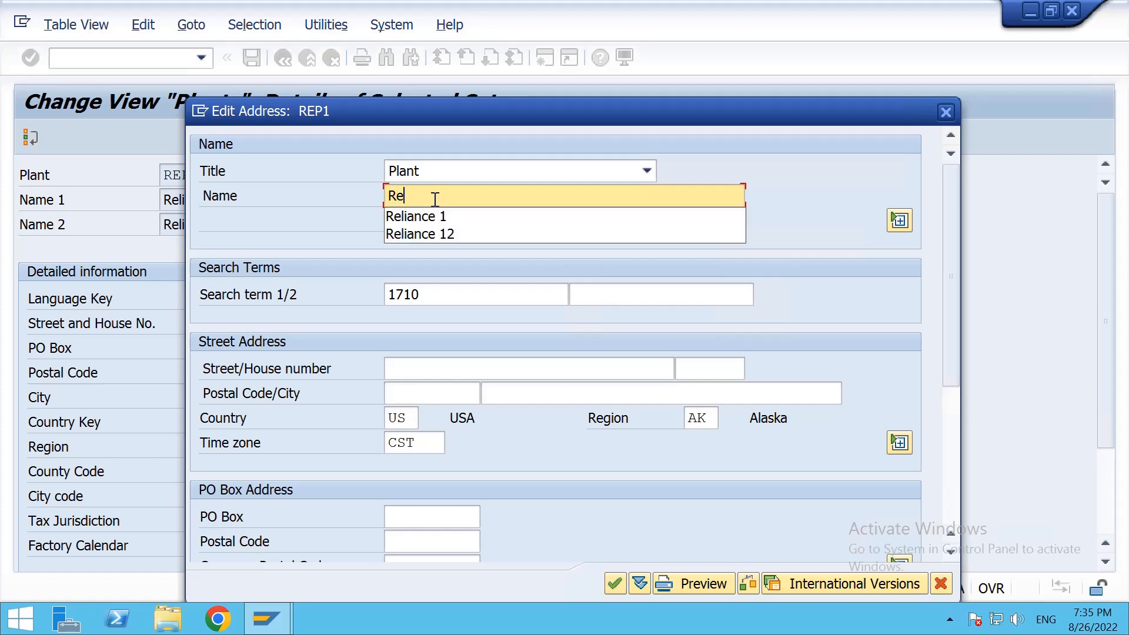
{"action": "left_click", "coordinate": [415, 217]}
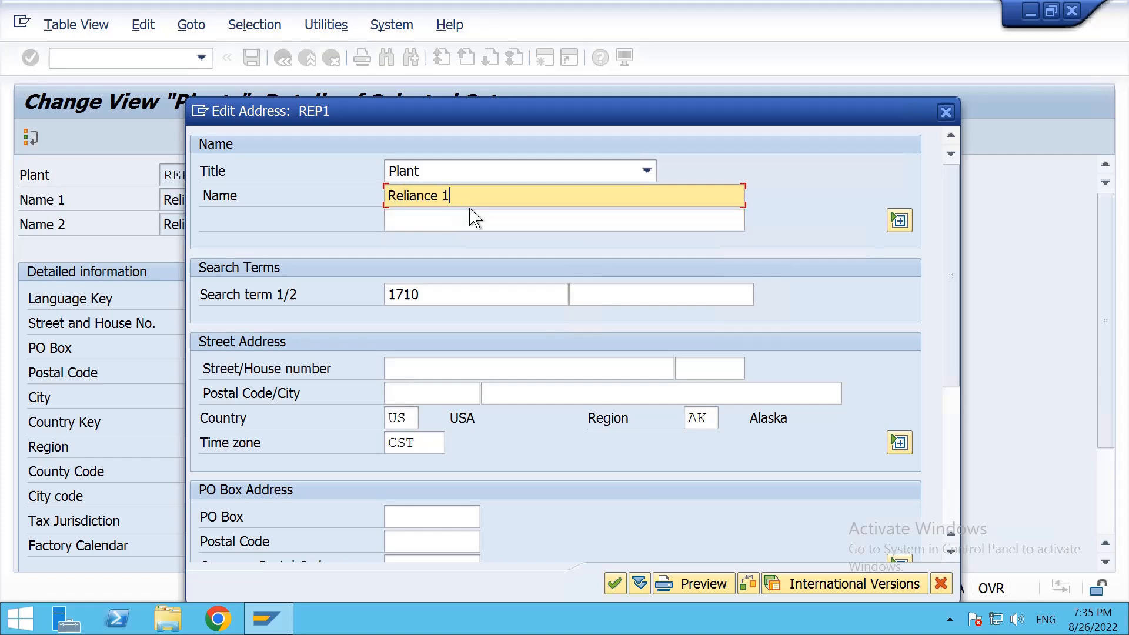
{"action": "type", "text": "plant"}
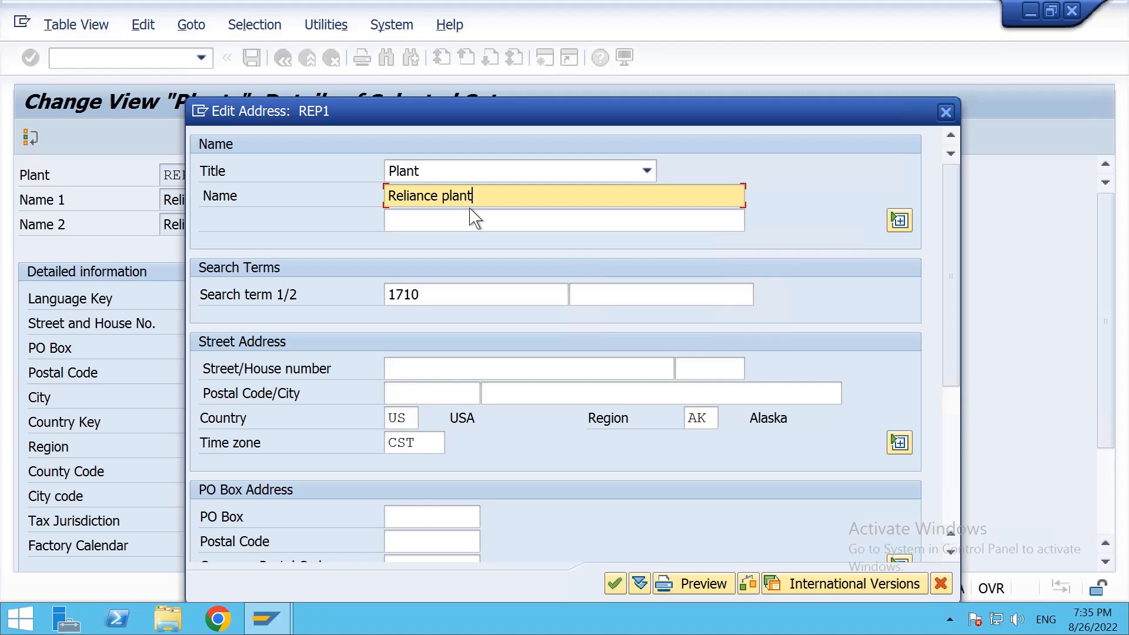
{"action": "left_click", "coordinate": [475, 294]}
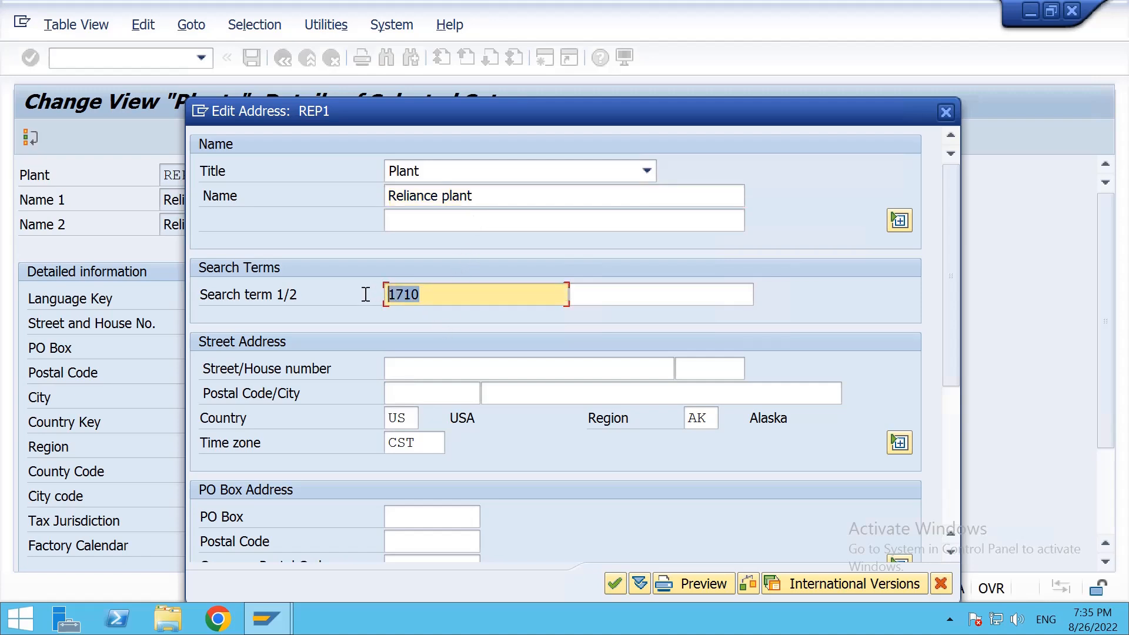
{"action": "type", "text": "Realiance"}
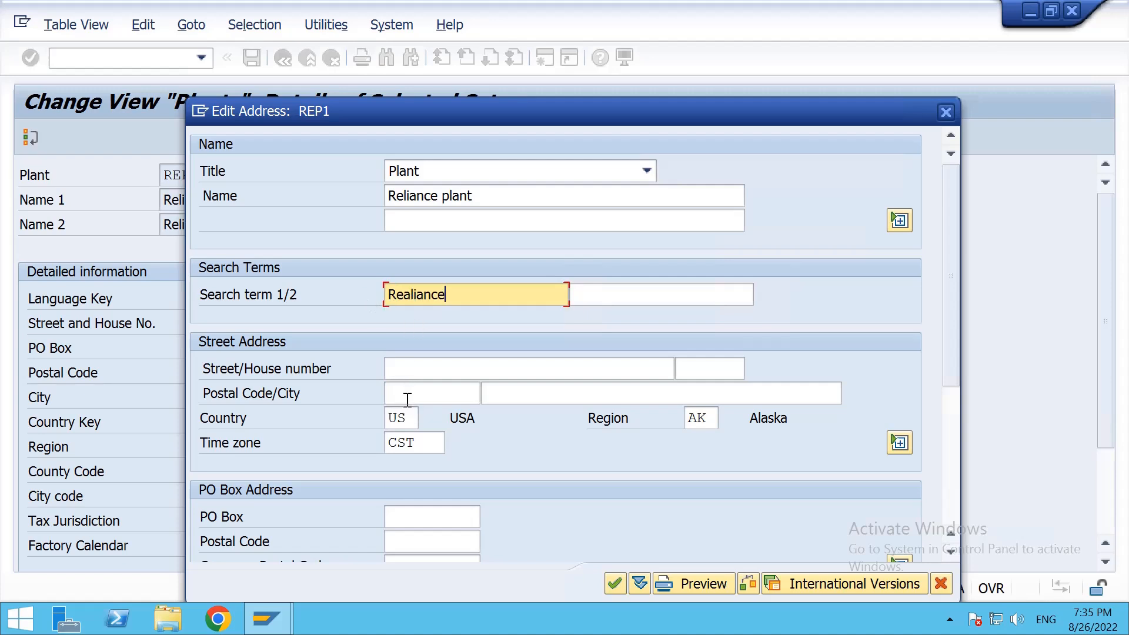
{"action": "mouse_move", "coordinate": [401, 418]}
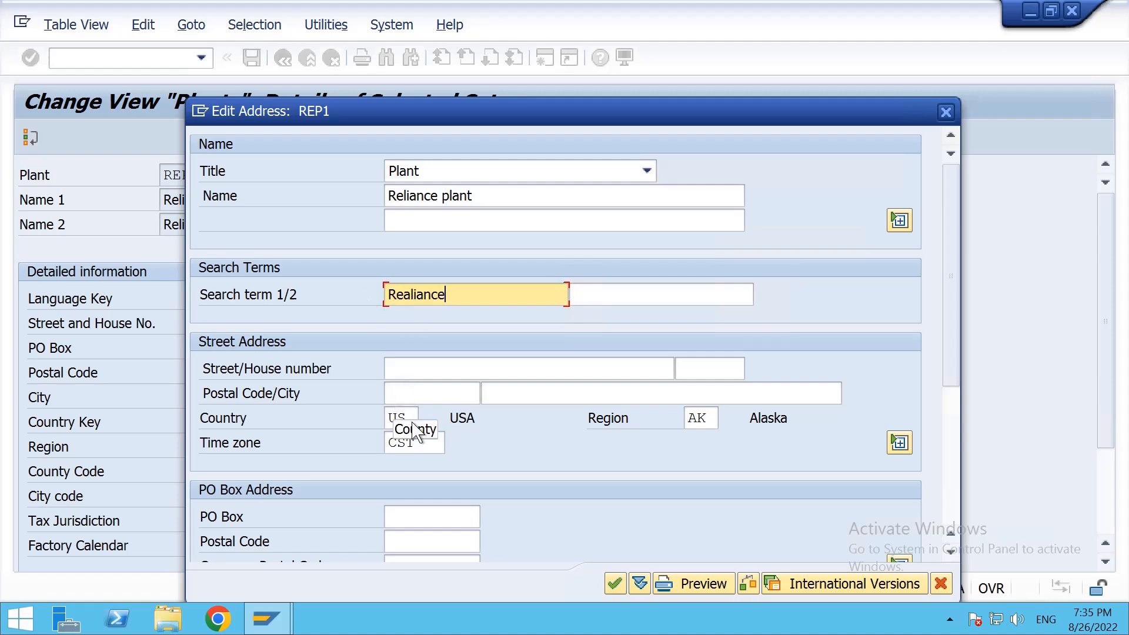
Set the address country to IN India with region TG and accept the address
{"action": "left_click", "coordinate": [399, 417]}
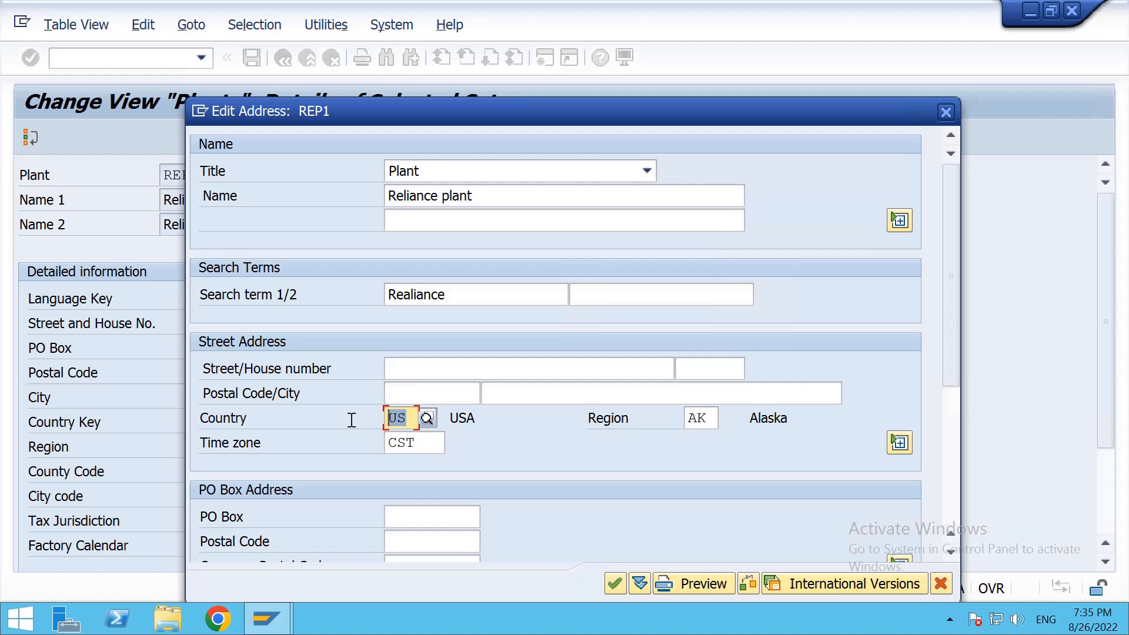
{"action": "type", "text": "IN"}
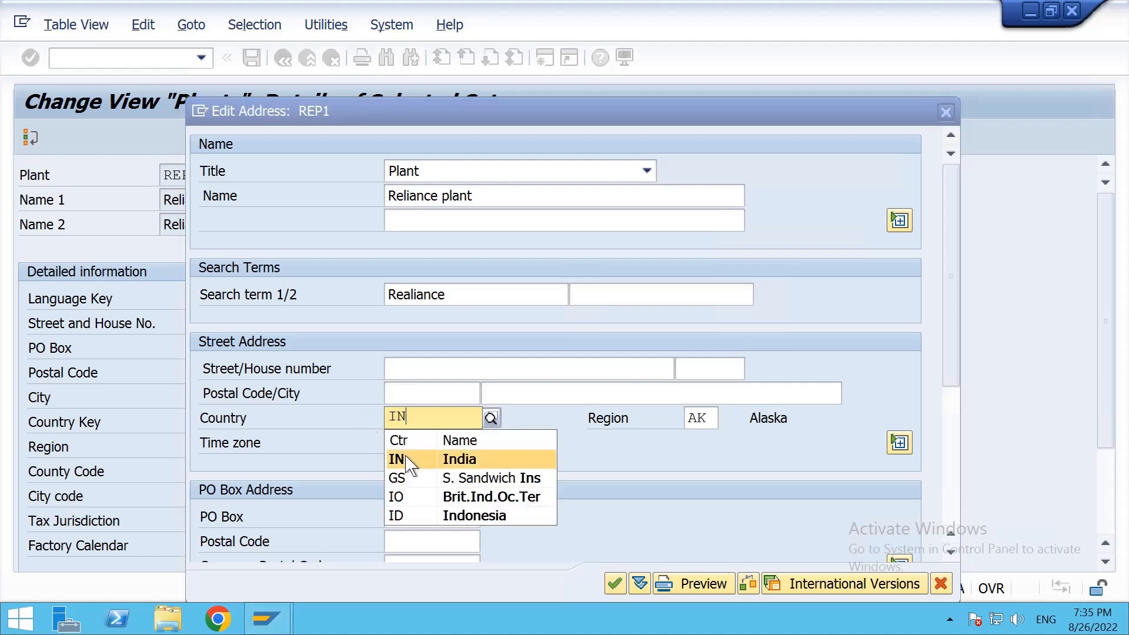
{"action": "left_click", "coordinate": [459, 460]}
{"action": "type", "text": "TG"}
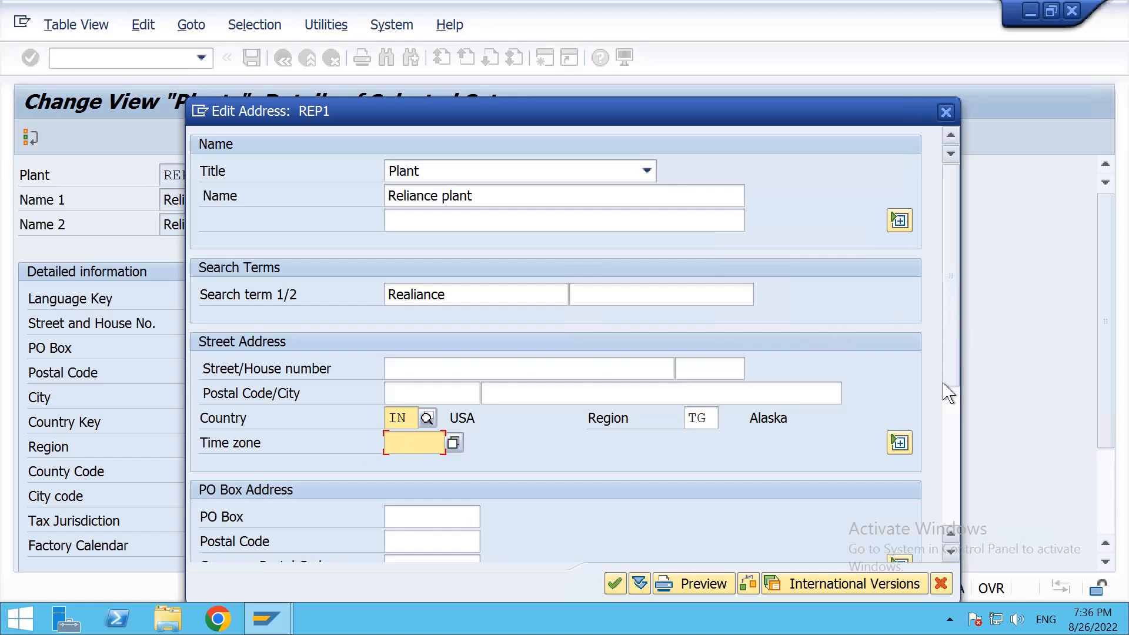
{"action": "scroll", "scroll_direction": "down", "scroll_amount": 3}
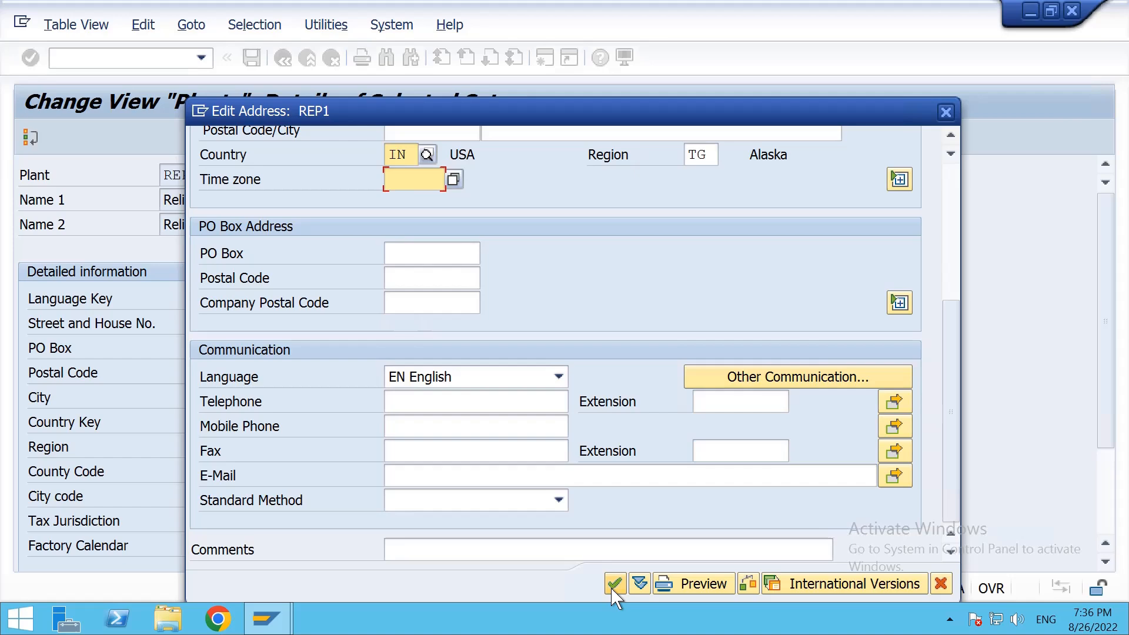
{"action": "left_click", "coordinate": [614, 583]}
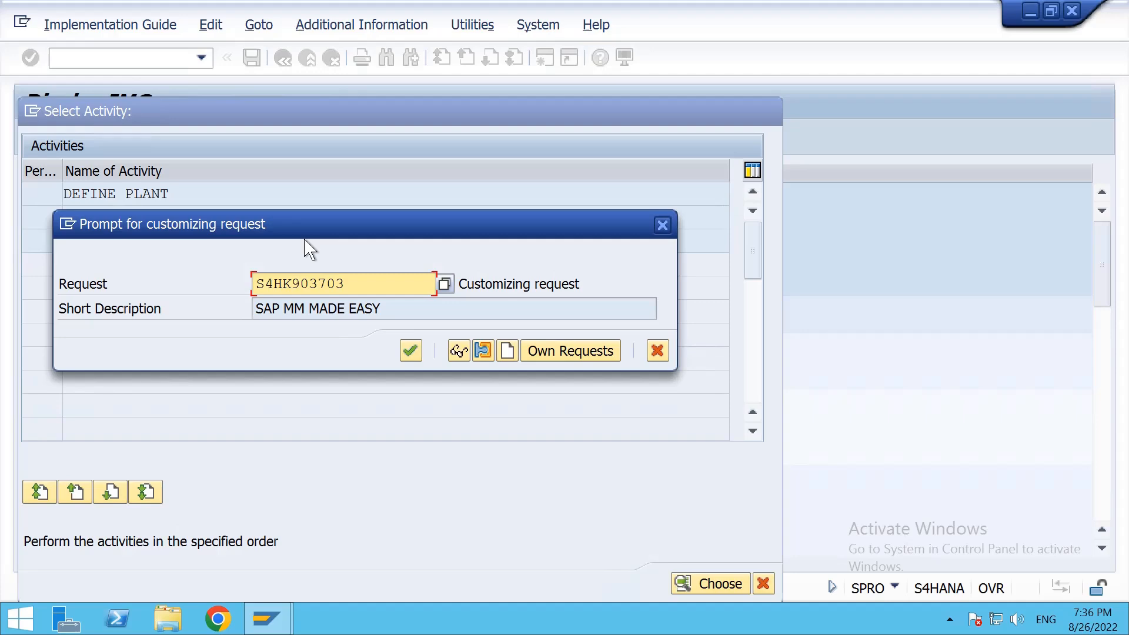
Save plant REP1 under customizing request S4HK903703 and leave the plants overview
{"action": "left_click", "coordinate": [409, 351]}
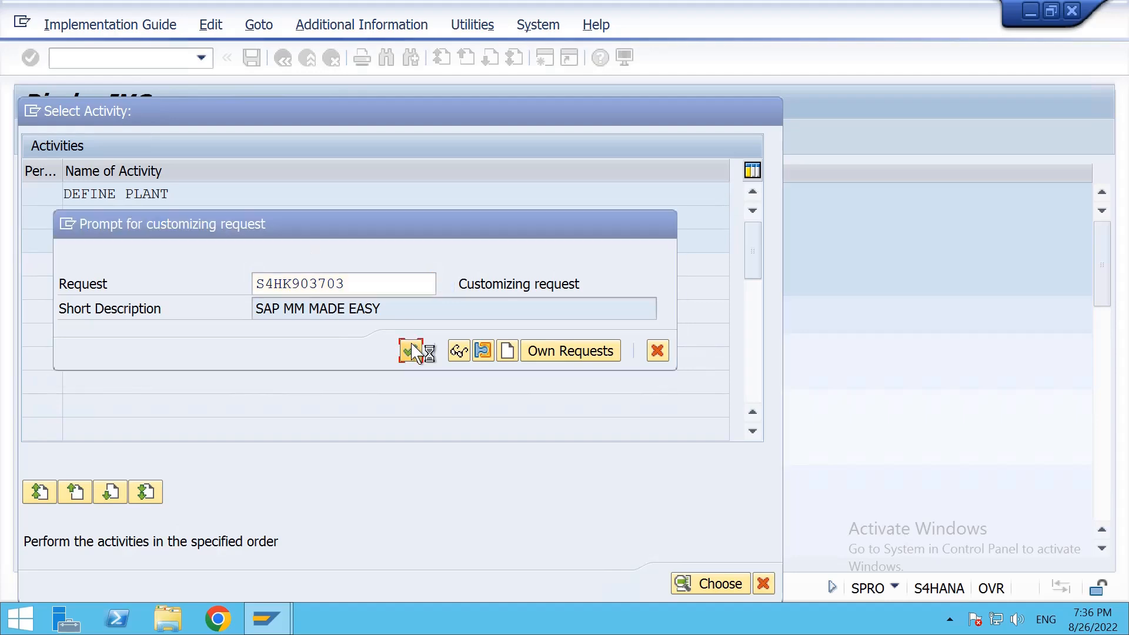
{"action": "left_click", "coordinate": [415, 351]}
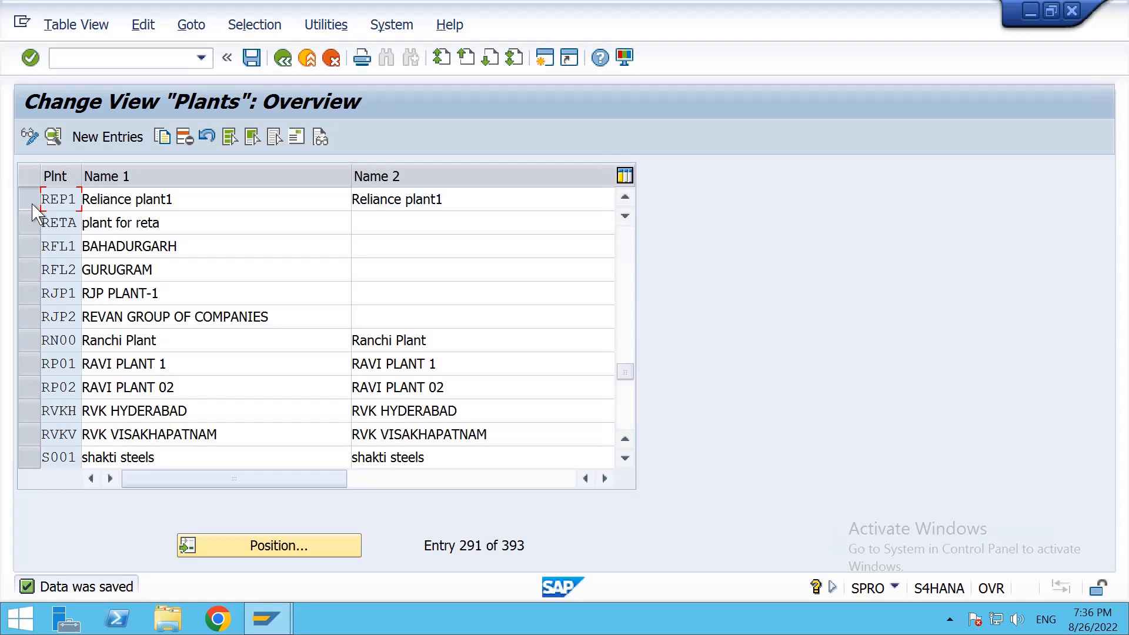
{"action": "left_click", "coordinate": [30, 200]}
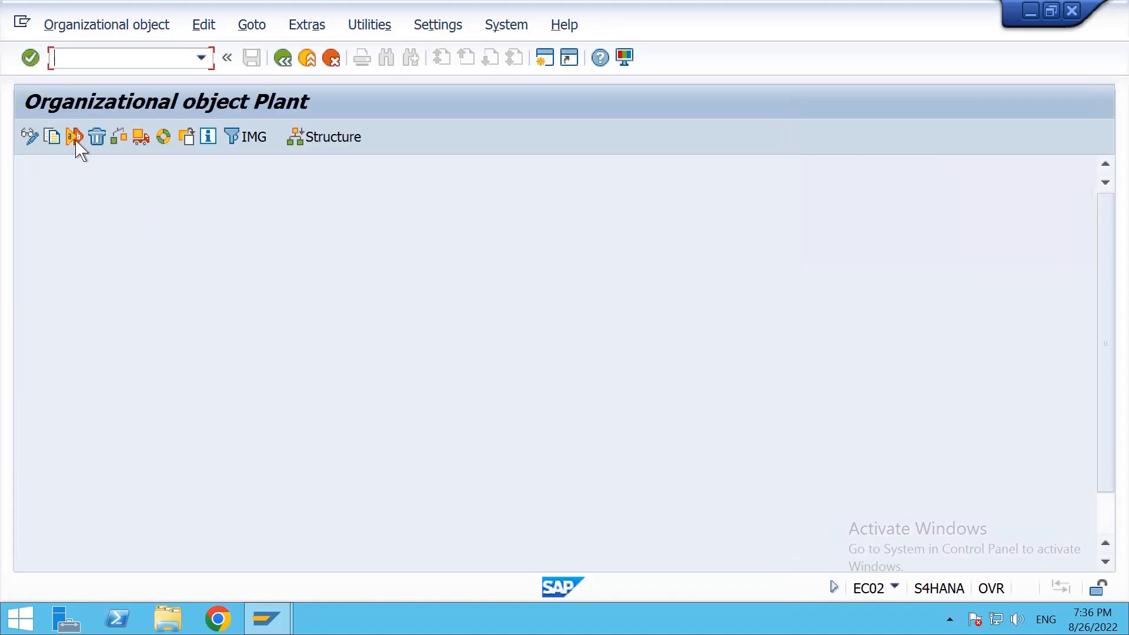
Copy organizational object from plant 1710 to REP1, completing the existing plant
{"action": "left_click", "coordinate": [73, 136]}
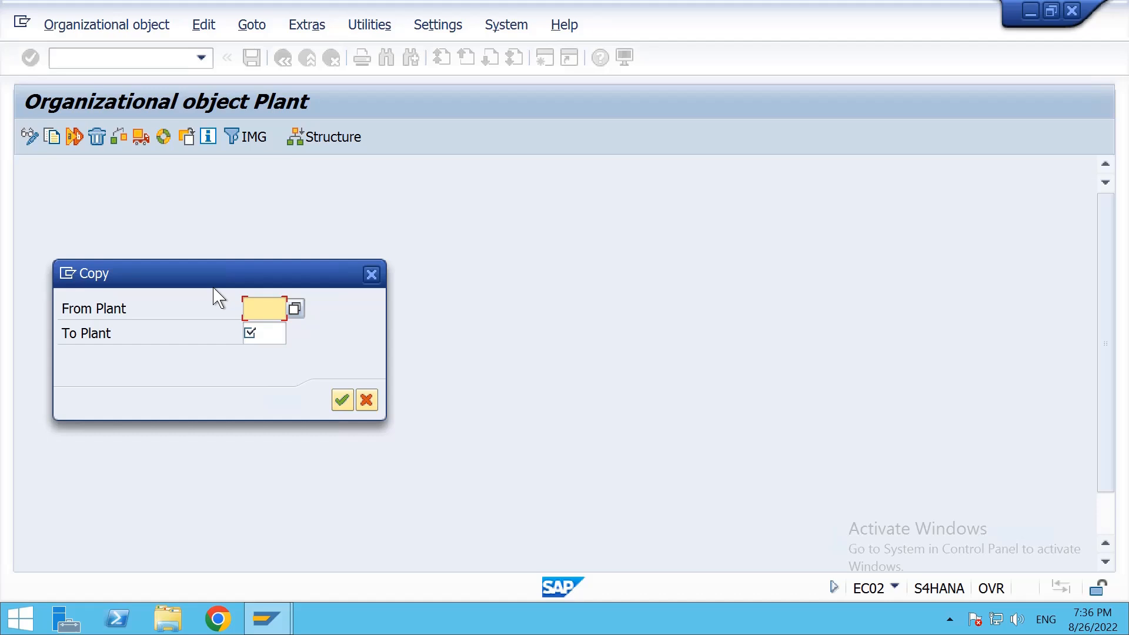
{"action": "type", "text": "1719"}
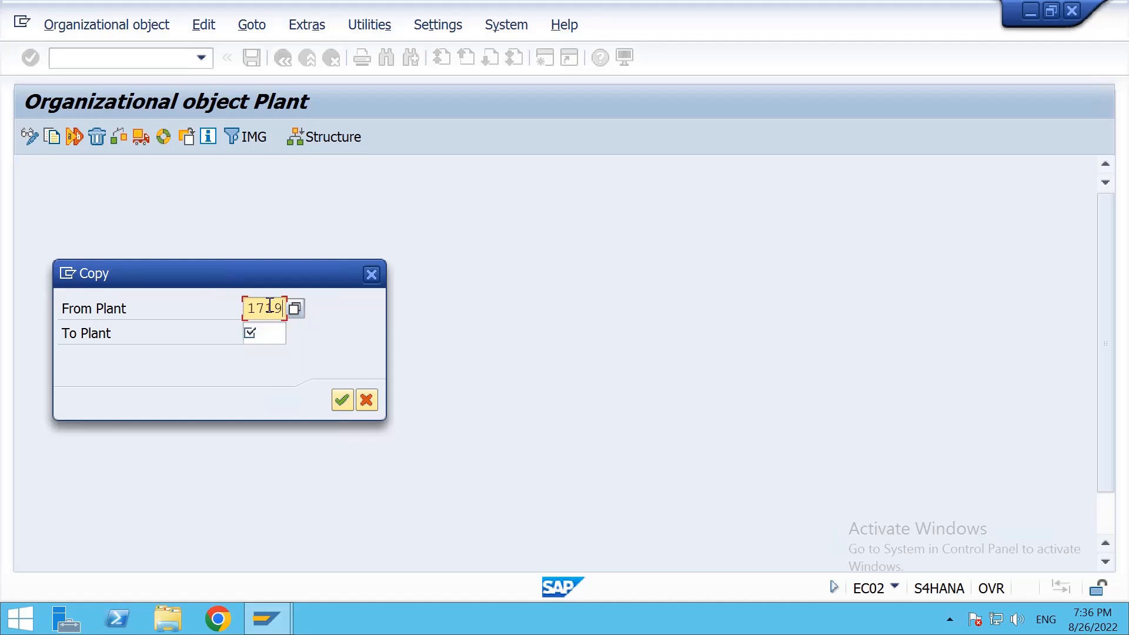
{"action": "type", "text": "1710"}
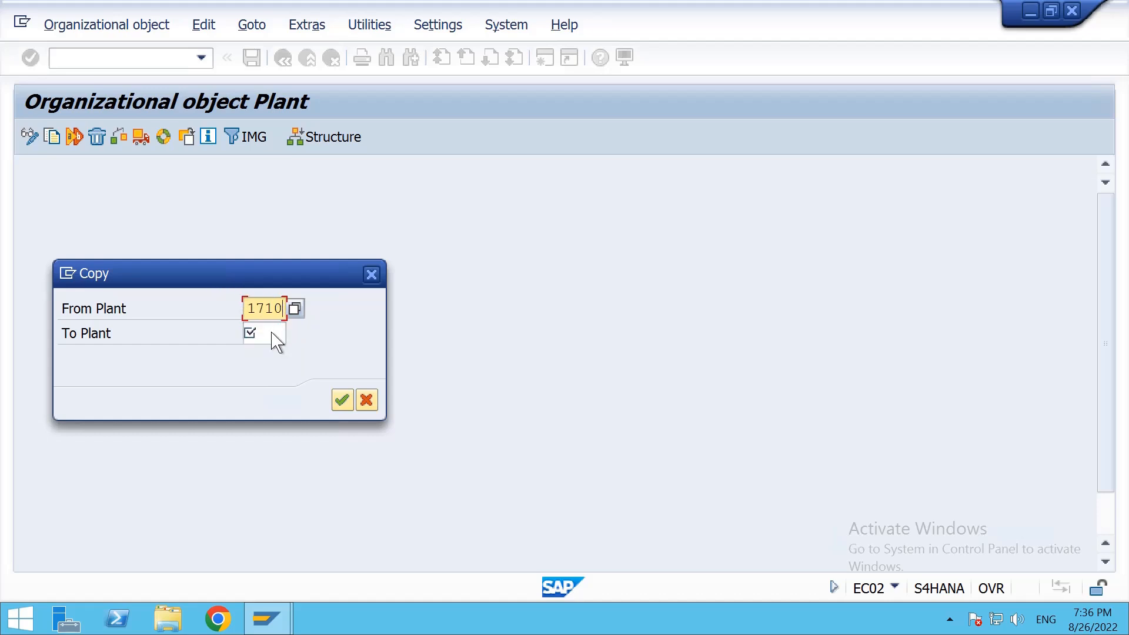
{"action": "type", "text": "REP1"}
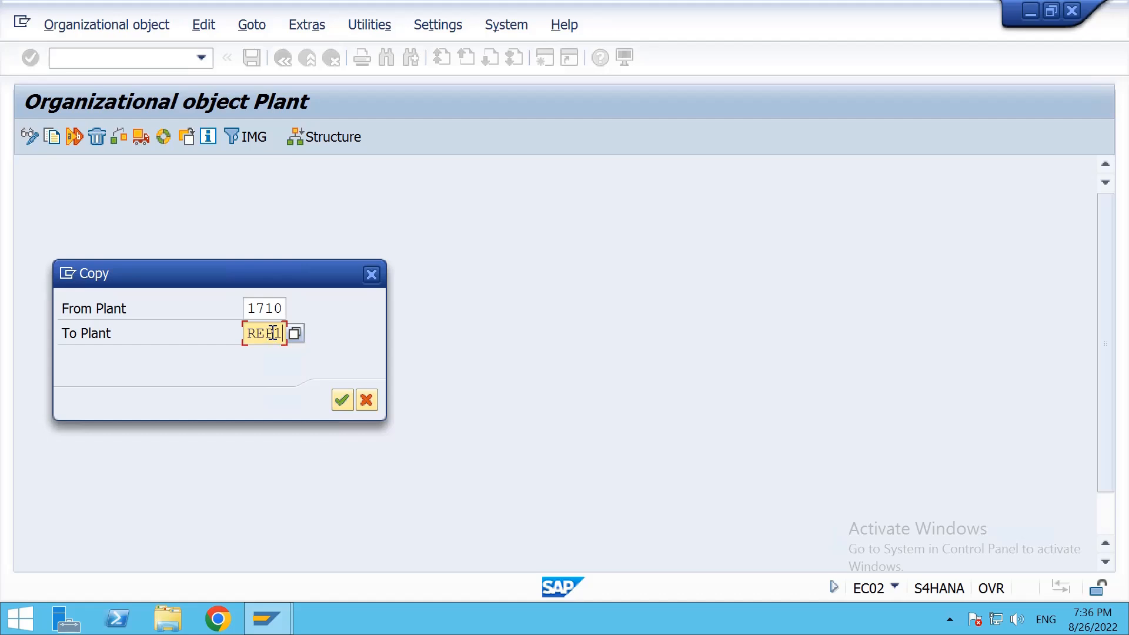
{"action": "mouse_move", "coordinate": [342, 400]}
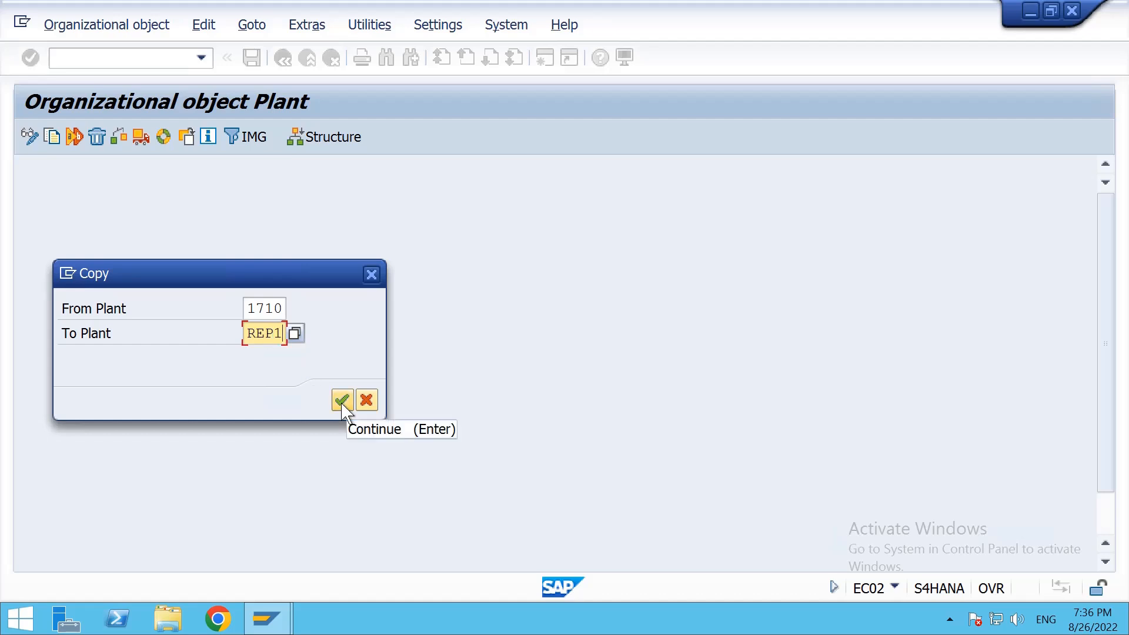
{"action": "left_click", "coordinate": [343, 400]}
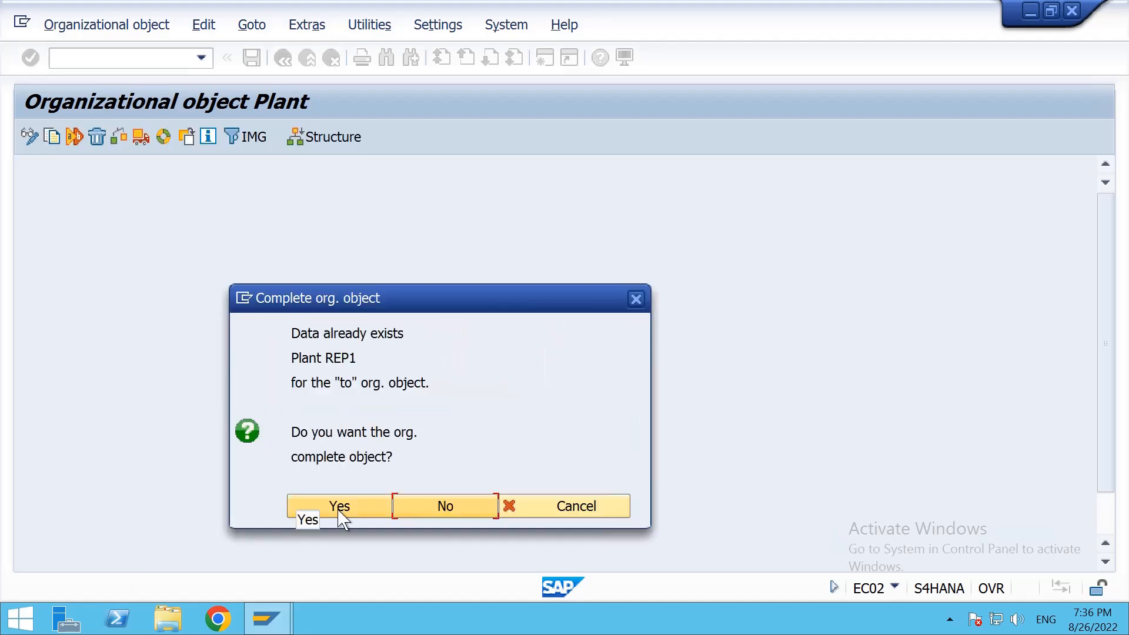
{"action": "left_click", "coordinate": [339, 506]}
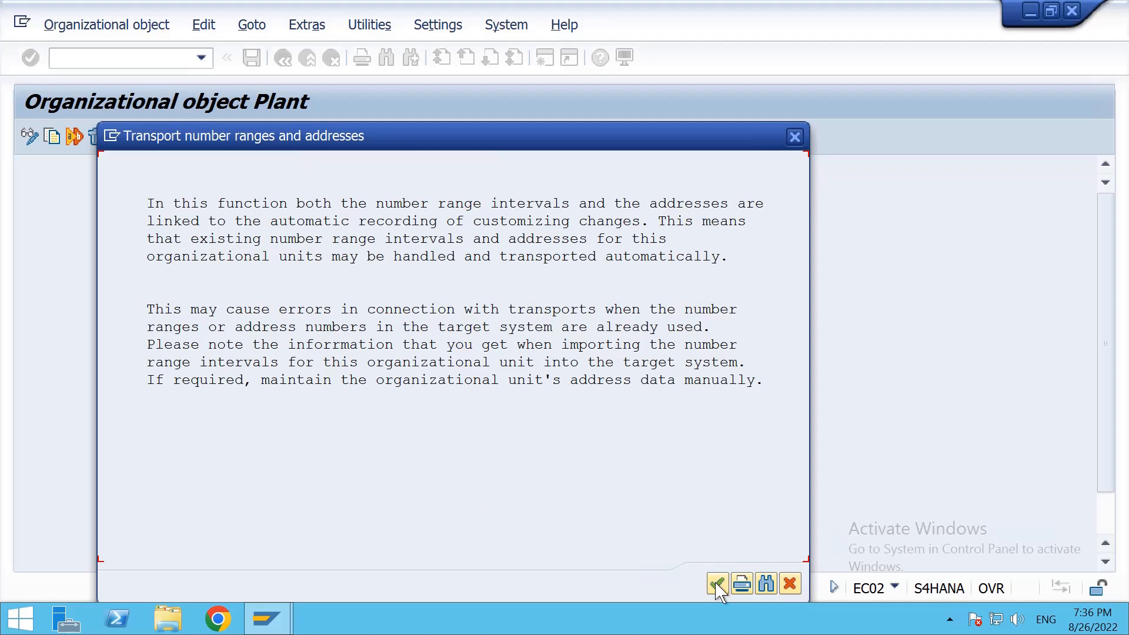
{"action": "left_click", "coordinate": [716, 583]}
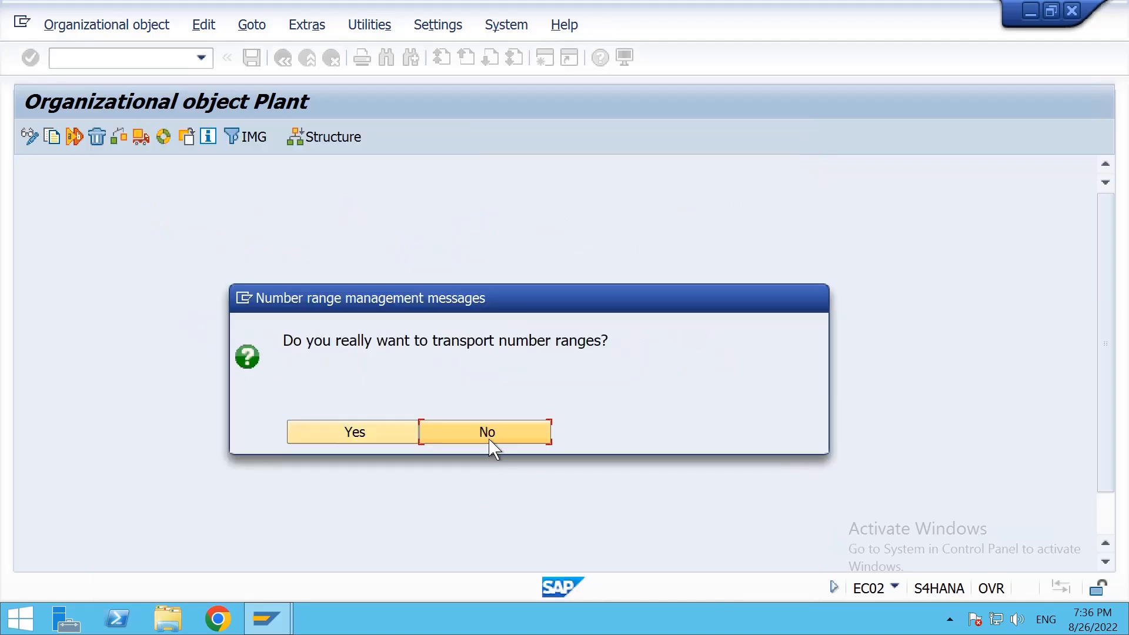
{"action": "mouse_move", "coordinate": [489, 439]}
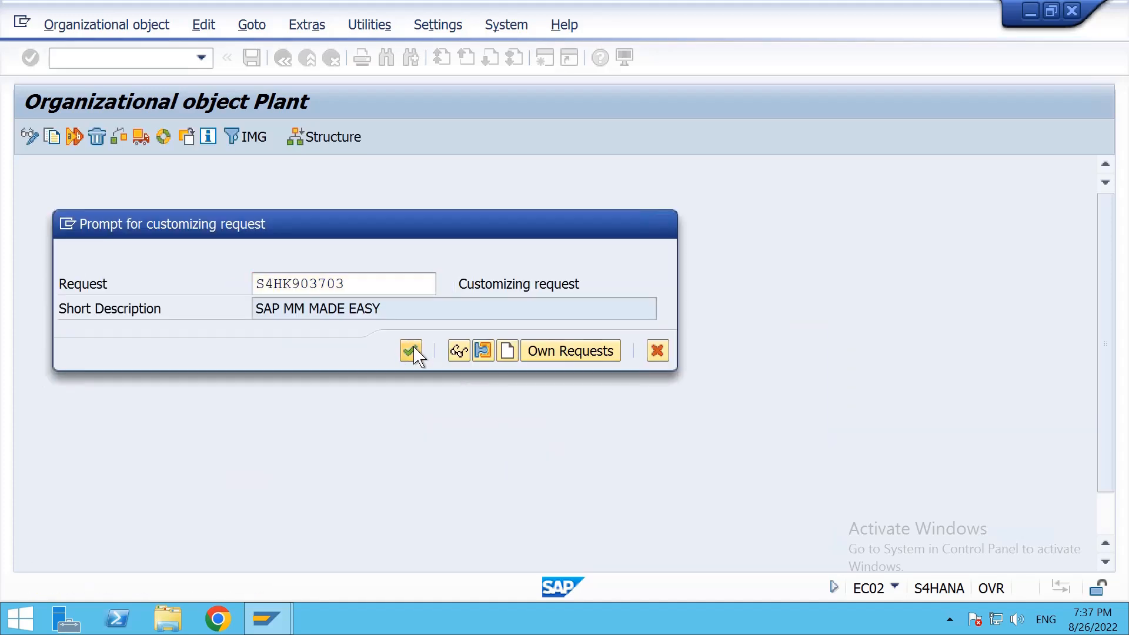
Confirm the copy's customizing request, acknowledge completion with errors, and review completed activities
{"action": "left_click", "coordinate": [410, 350]}
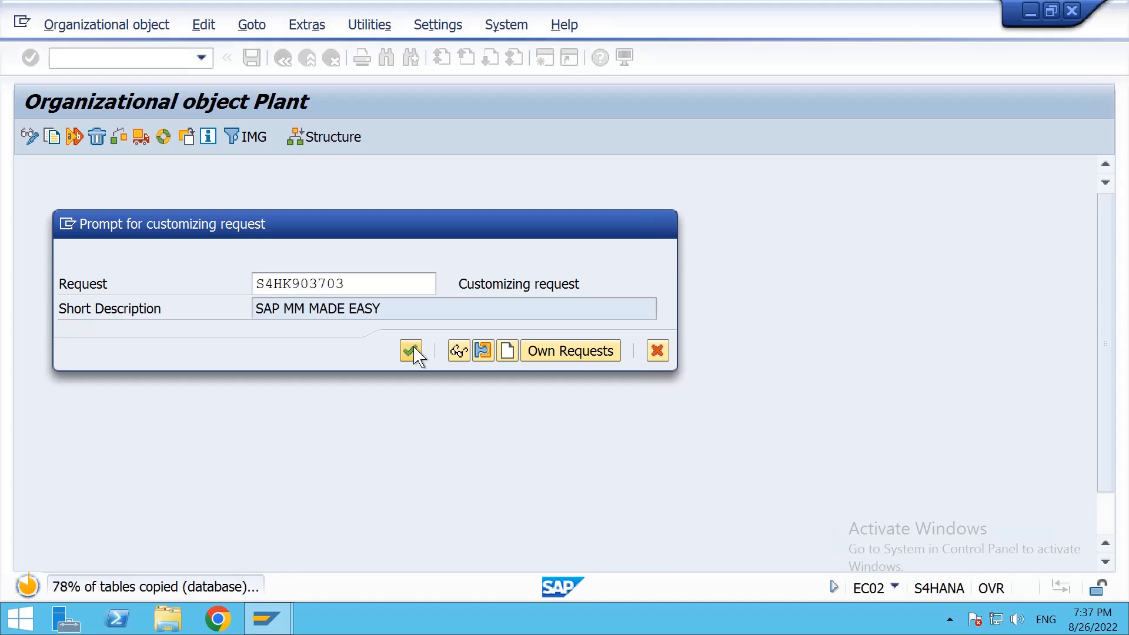
{"action": "left_click", "coordinate": [412, 350]}
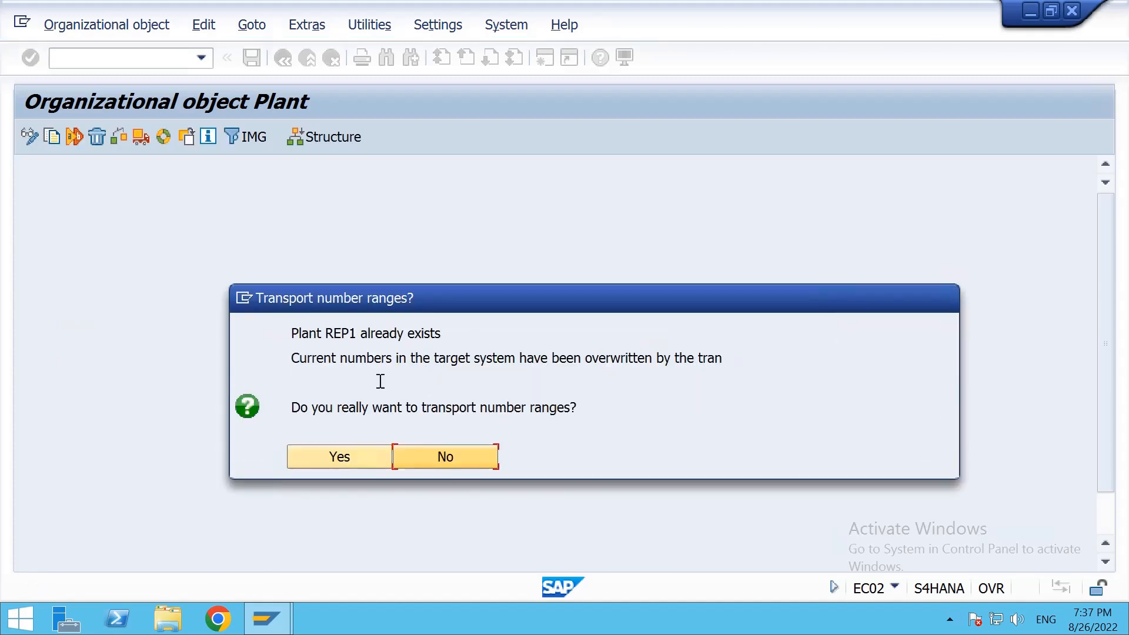
{"action": "mouse_move", "coordinate": [437, 464]}
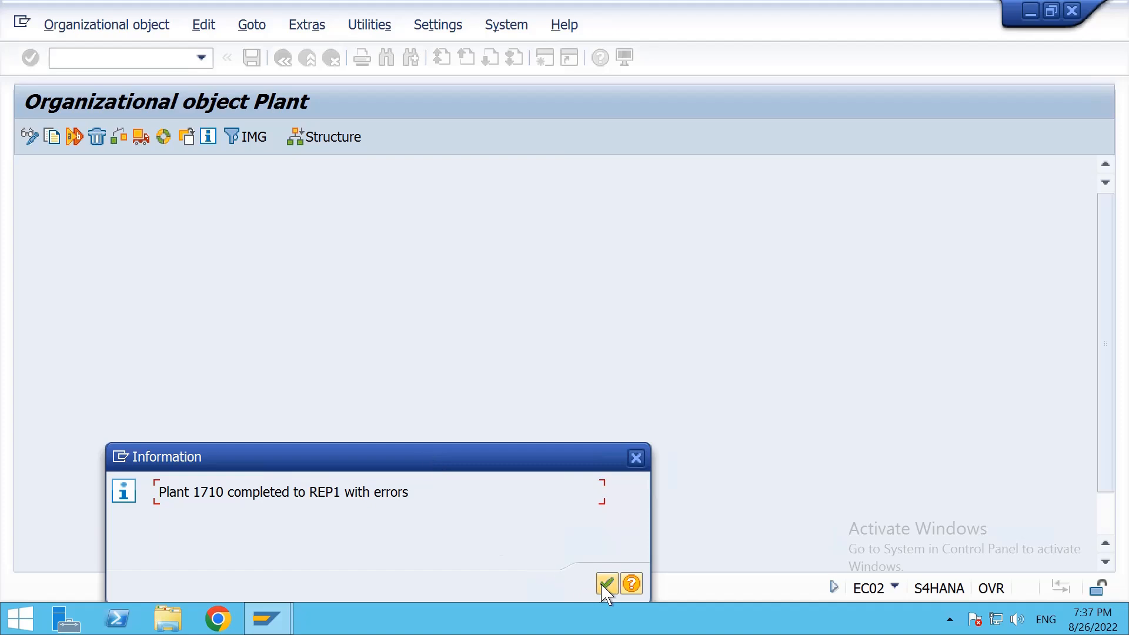
{"action": "left_click", "coordinate": [606, 584]}
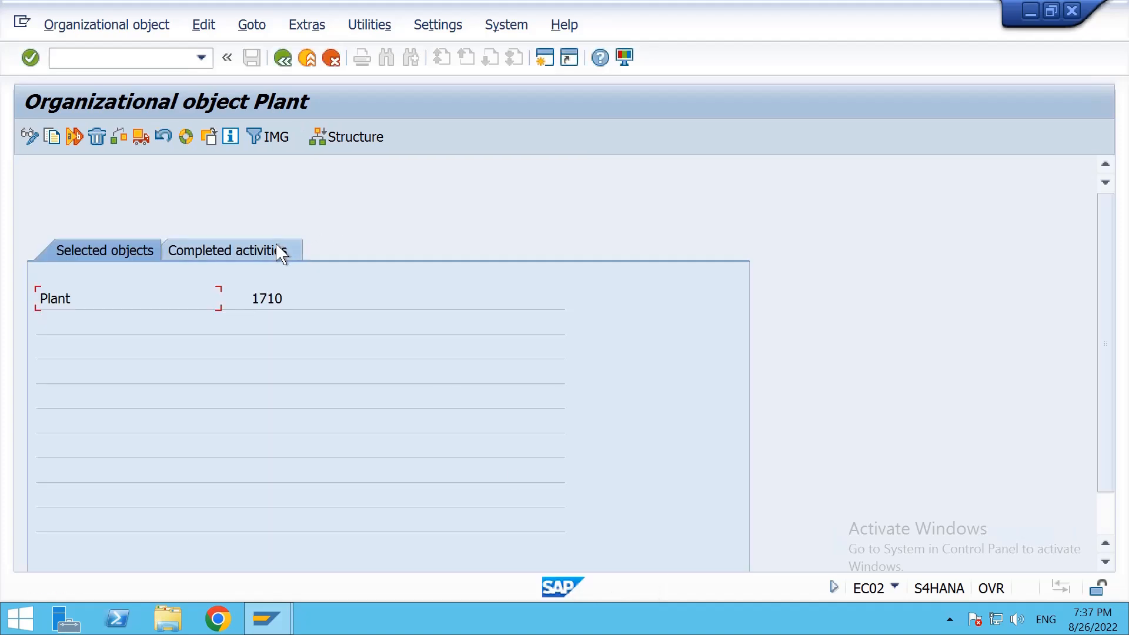
{"action": "left_click", "coordinate": [229, 250]}
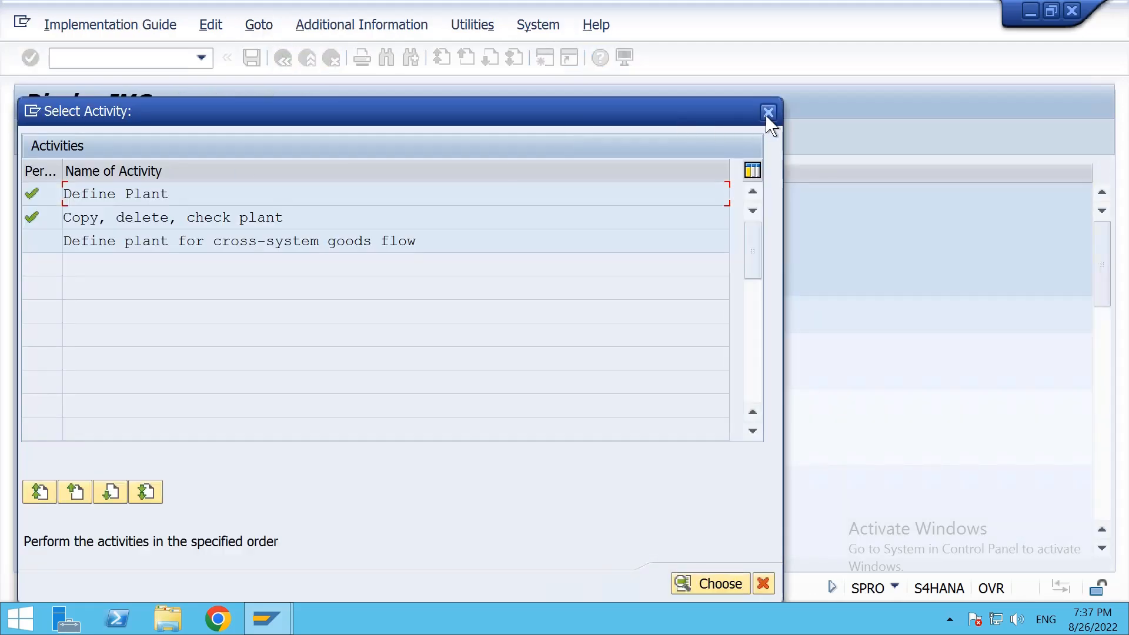
{"action": "mouse_move", "coordinate": [768, 111]}
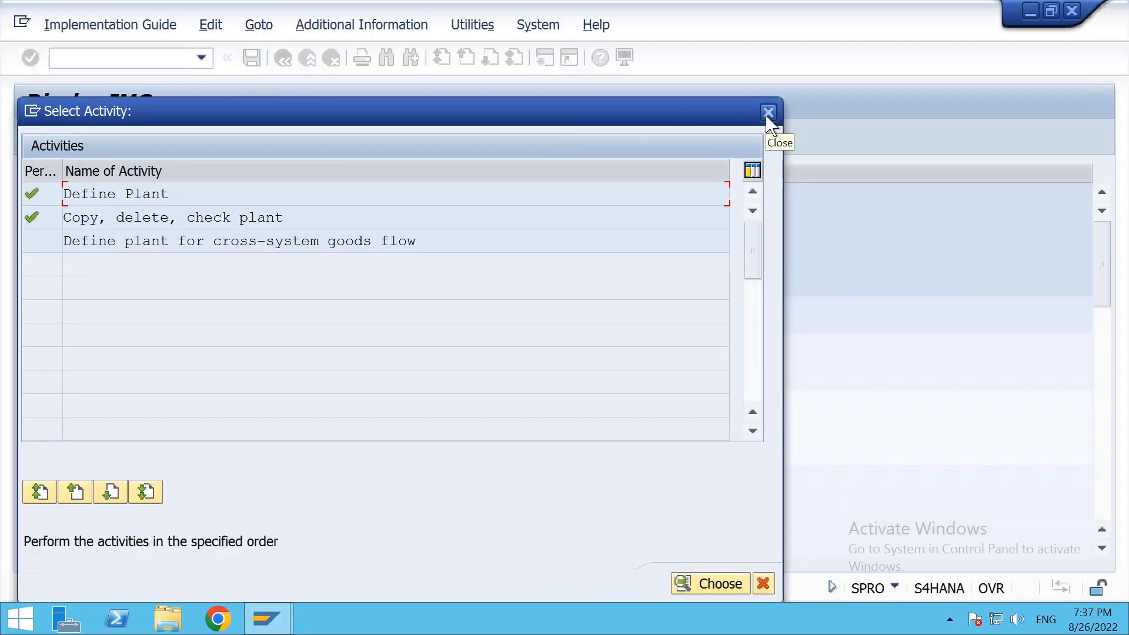